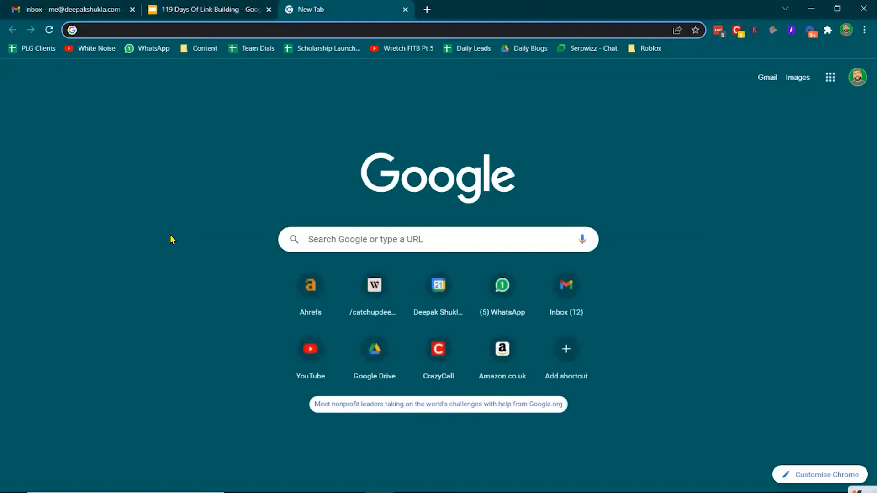
Step: Search for the author's Amazon store and open the Kindle Store results with nine books
{"action": "type", "text": "amazon st"}
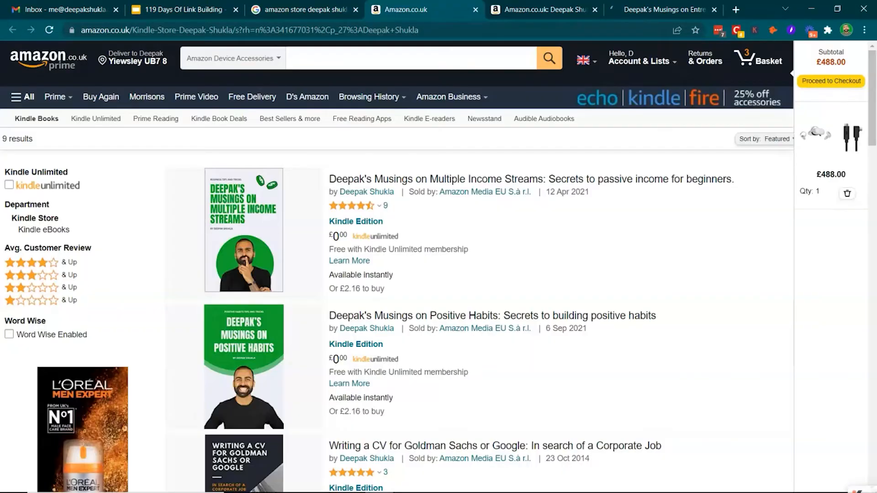
{"action": "scroll", "scroll_direction": "down", "scroll_amount": 3}
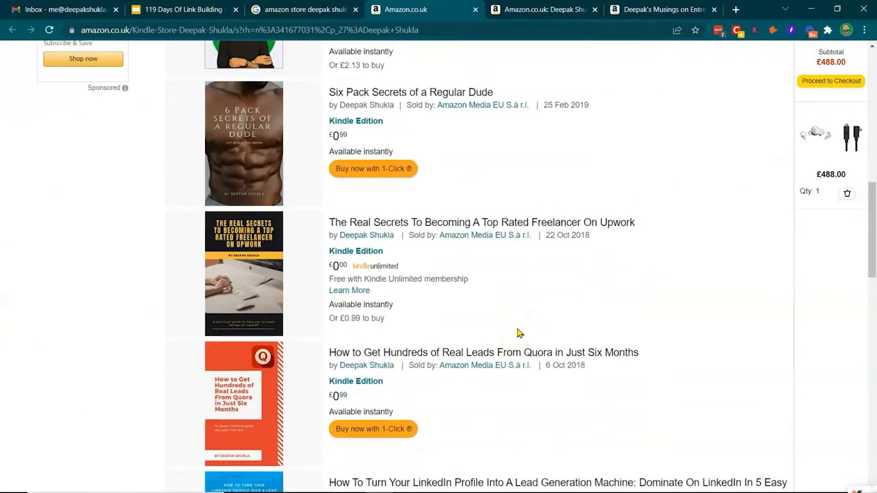
{"action": "scroll", "scroll_direction": "up", "scroll_amount": 3}
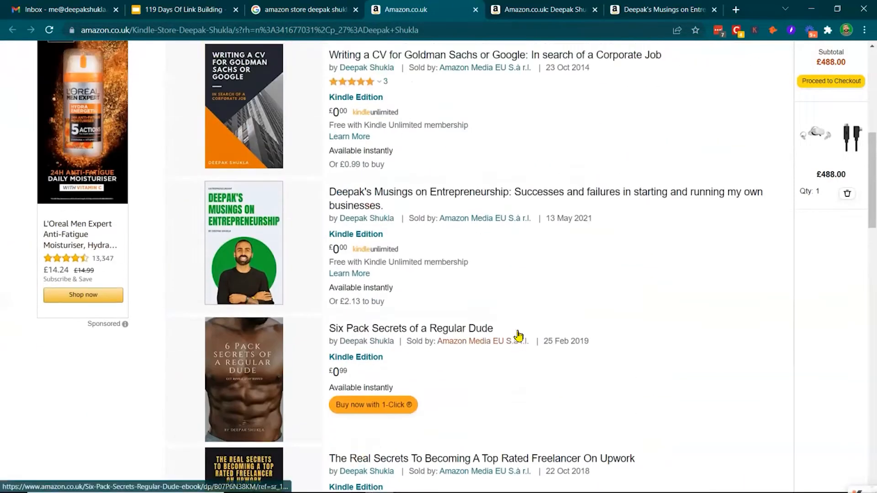
{"action": "scroll", "scroll_direction": "up", "scroll_amount": 3}
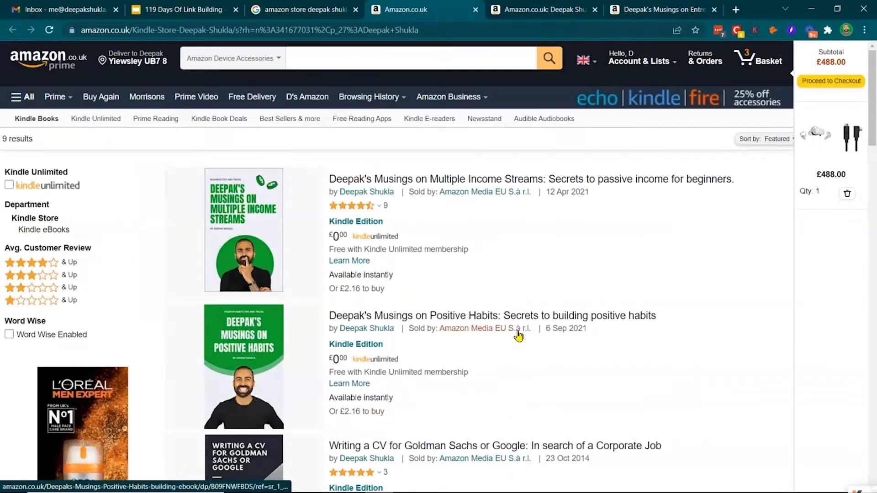
{"action": "scroll", "scroll_direction": "down", "scroll_amount": 3}
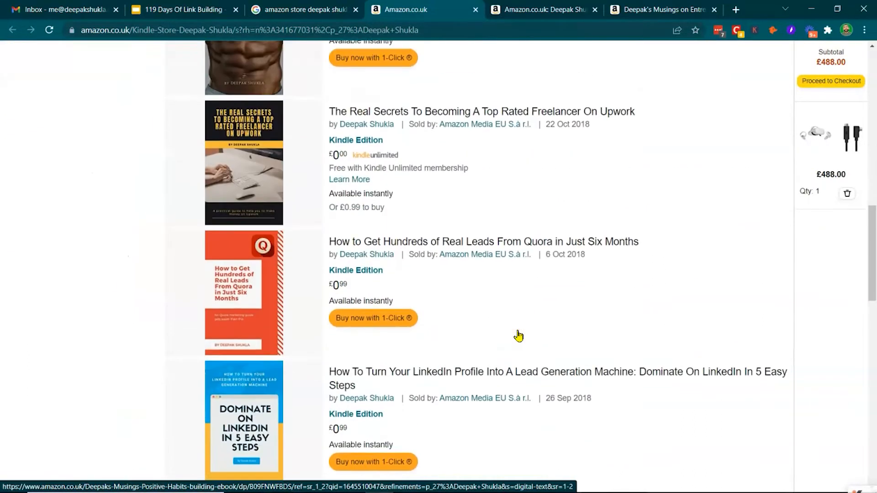
{"action": "scroll", "scroll_direction": "down", "scroll_amount": 3}
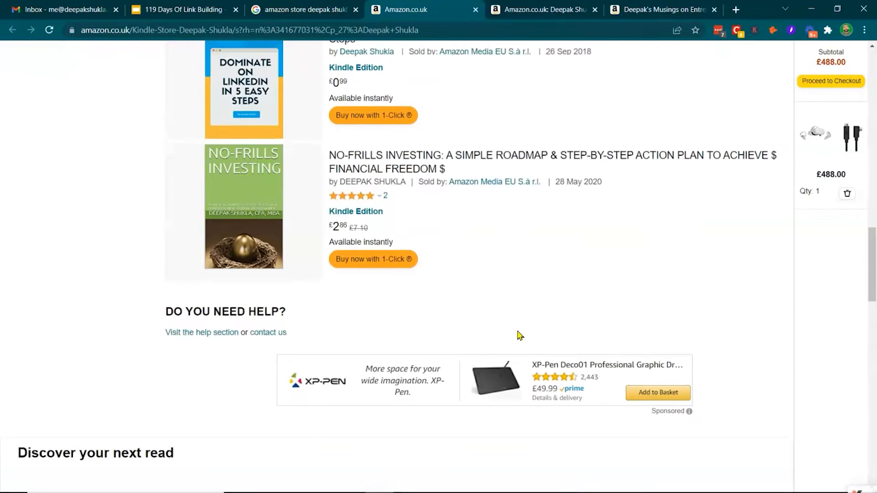
{"action": "scroll", "scroll_direction": "up", "scroll_amount": 3}
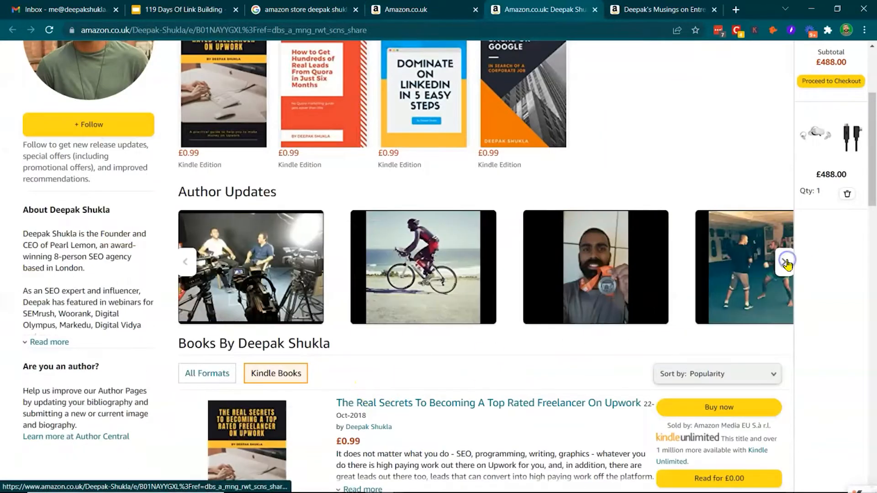
{"action": "scroll", "scroll_direction": "down", "scroll_amount": 3}
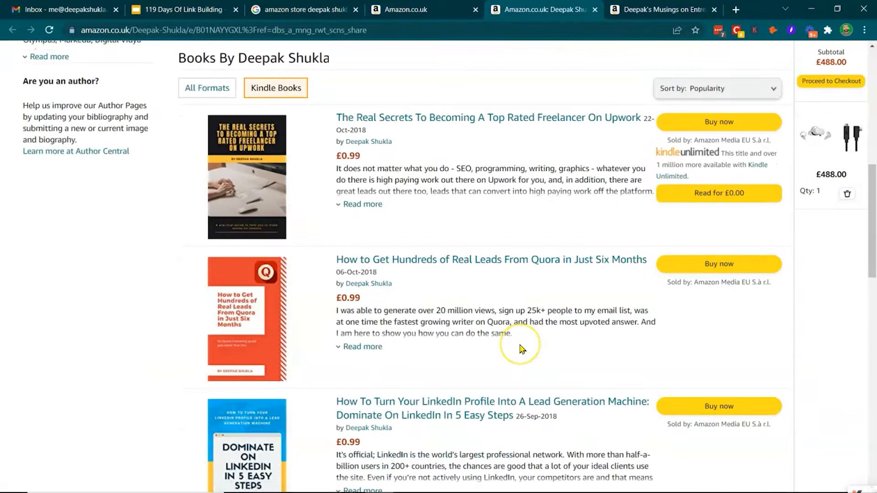
{"action": "scroll", "scroll_direction": "down", "scroll_amount": 3}
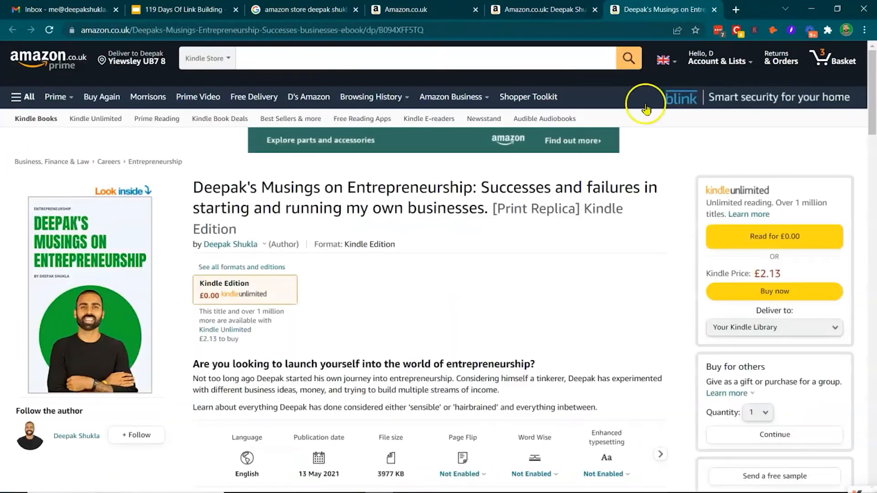
{"action": "scroll", "scroll_direction": "down", "scroll_amount": 3}
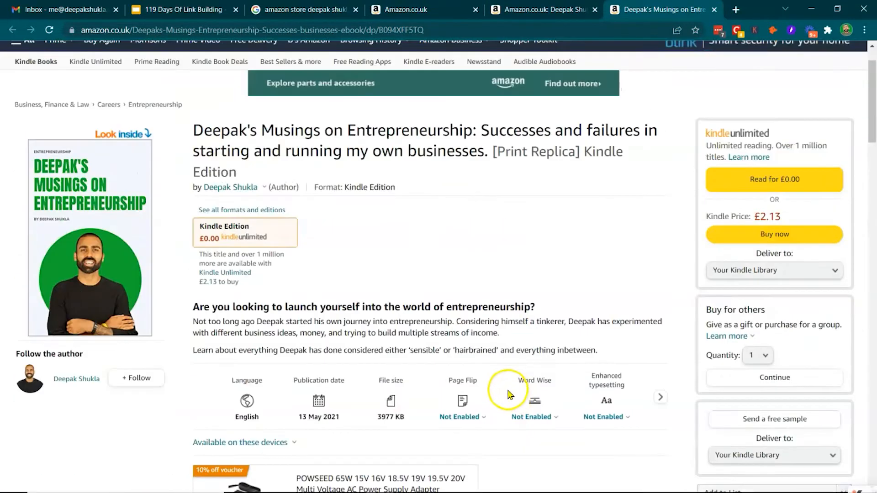
{"action": "mouse_move", "coordinate": [497, 372]}
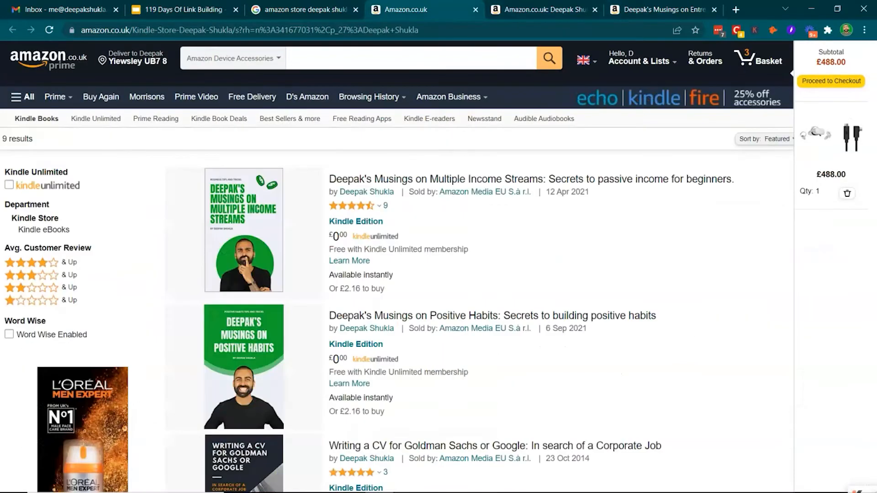
{"action": "mouse_move", "coordinate": [378, 197]}
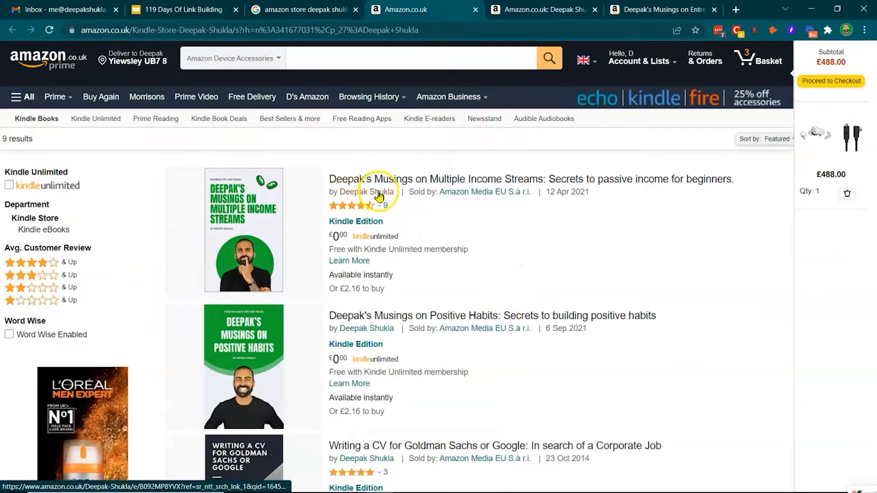
Step: Open the author's Amazon page and expand the full biography
{"action": "left_click", "coordinate": [365, 191]}
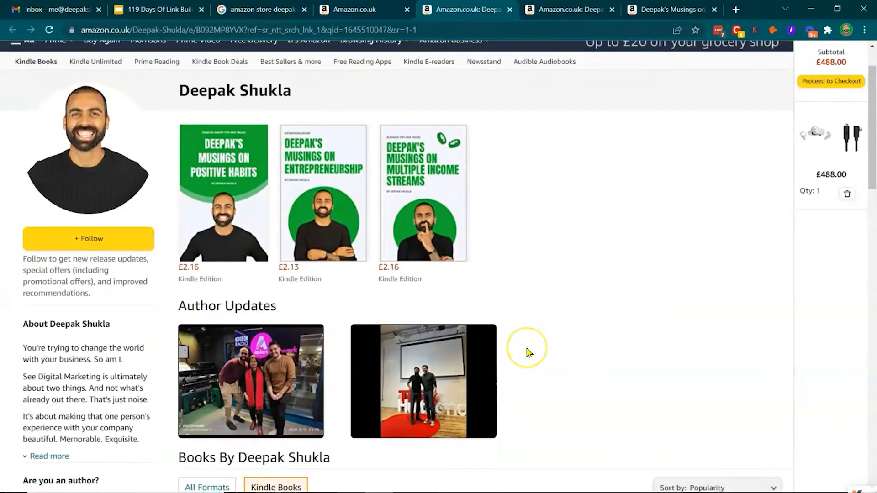
{"action": "scroll", "scroll_direction": "down", "scroll_amount": 3}
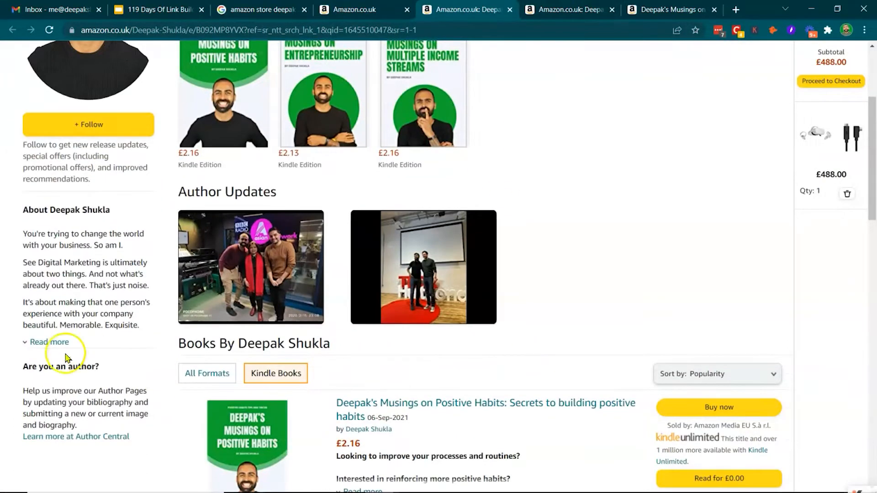
{"action": "left_click", "coordinate": [47, 343]}
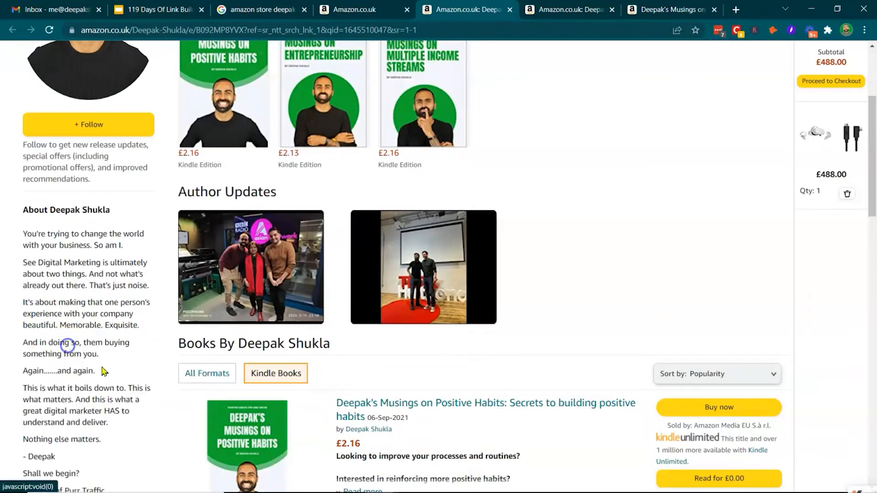
Step: Scroll past the author updates and four £0.99 Kindle books to the Author Central link
{"action": "scroll", "scroll_direction": "down", "scroll_amount": 3}
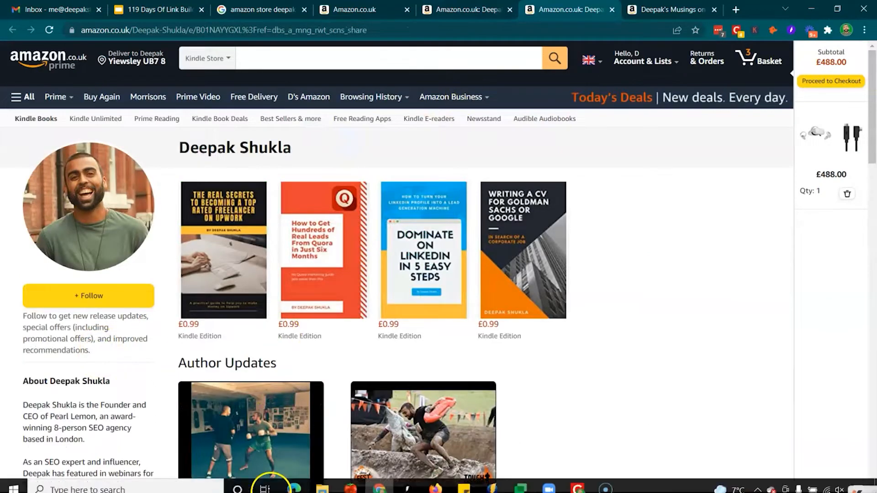
{"action": "scroll", "scroll_direction": "down", "scroll_amount": 3}
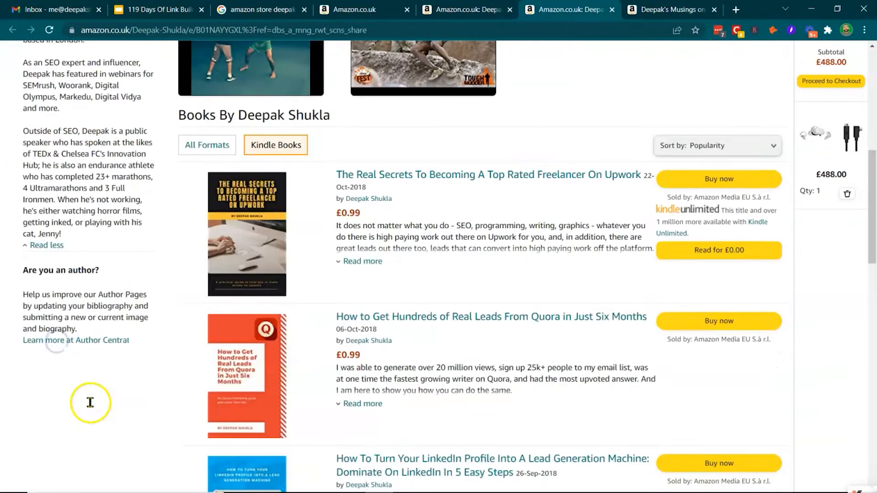
{"action": "mouse_move", "coordinate": [347, 253]}
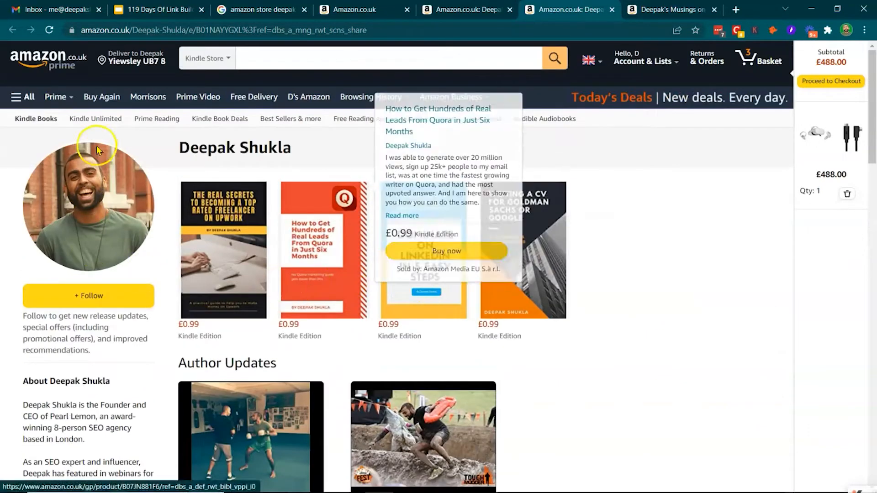
{"action": "mouse_move", "coordinate": [693, 312]}
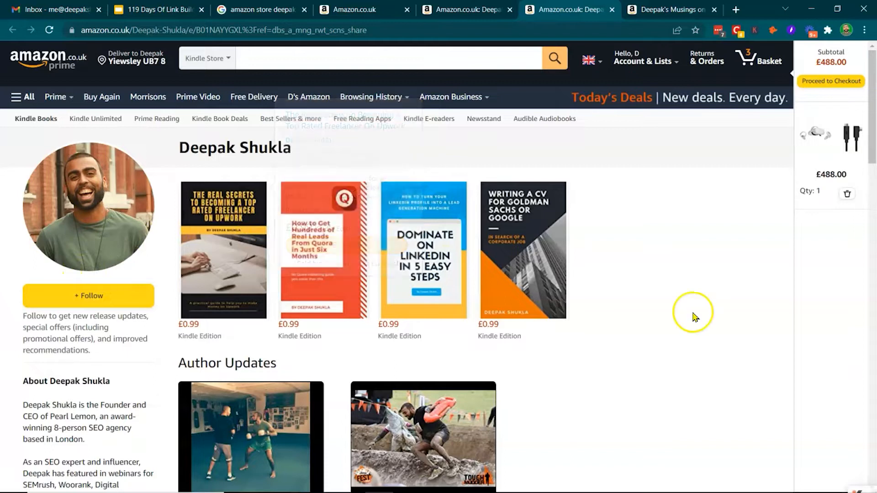
{"action": "mouse_move", "coordinate": [708, 303]}
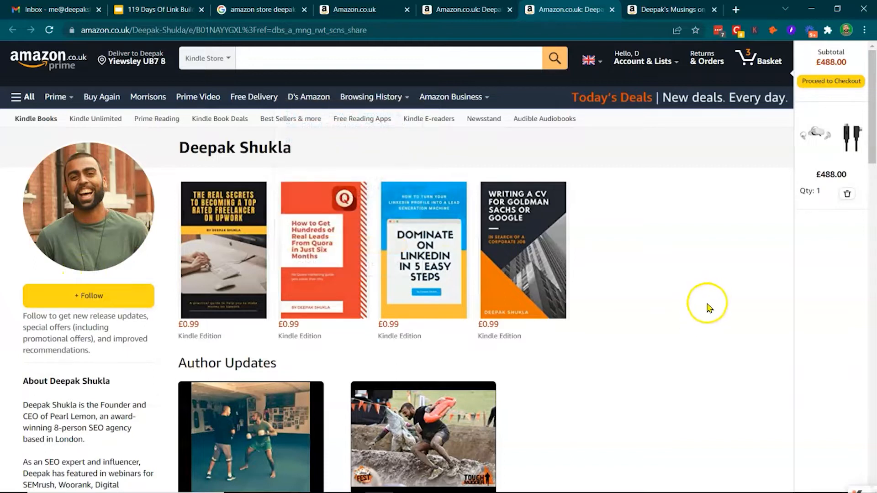
{"action": "mouse_move", "coordinate": [561, 295]}
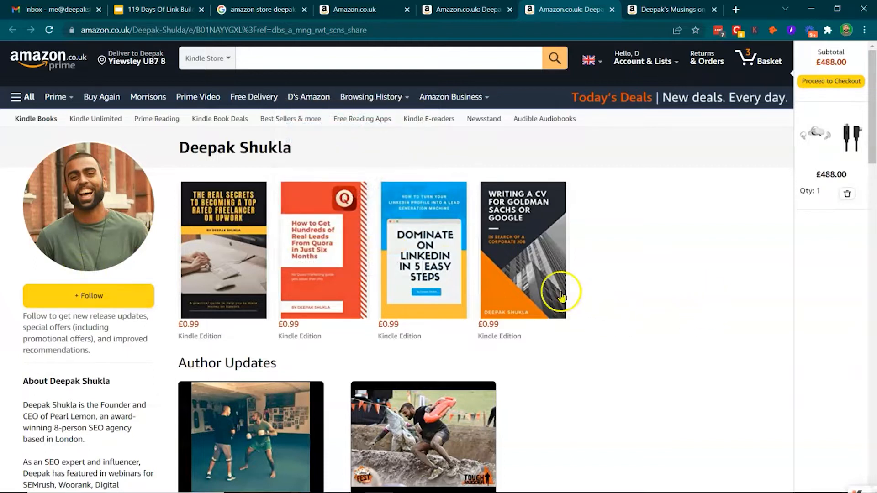
{"action": "scroll", "scroll_direction": "down", "scroll_amount": 3}
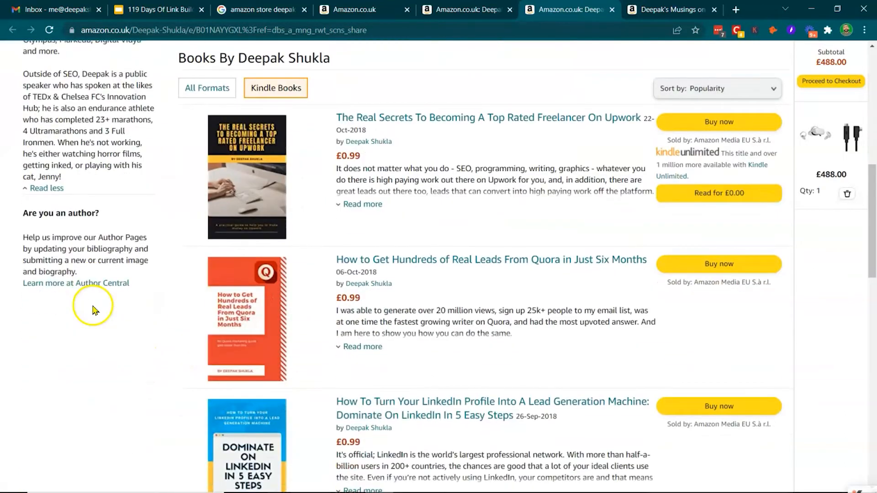
{"action": "scroll", "scroll_direction": "down", "scroll_amount": 3}
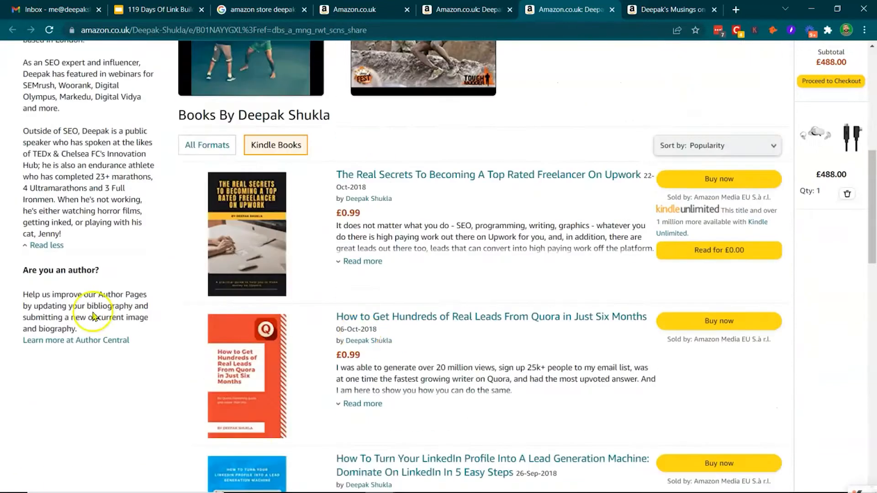
{"action": "left_click", "coordinate": [75, 340]}
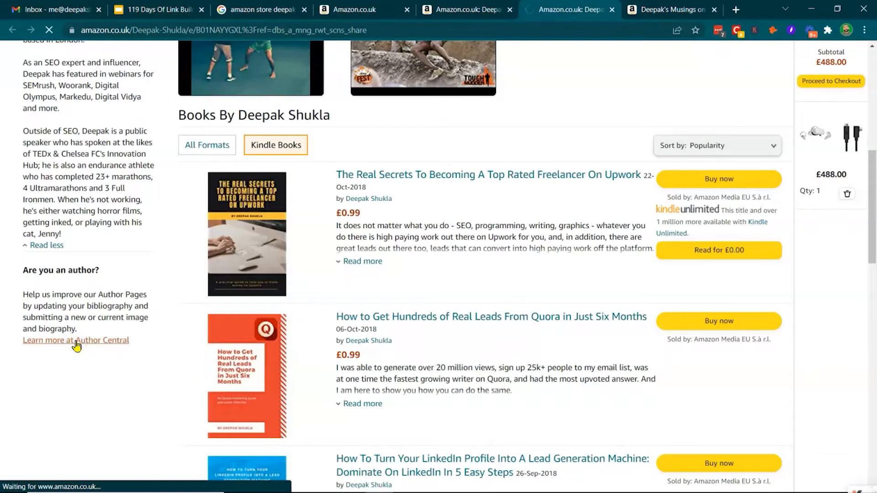
Step: Open Amazon Author Central's welcome page showing the Join button and the author's books
{"action": "left_click", "coordinate": [76, 341]}
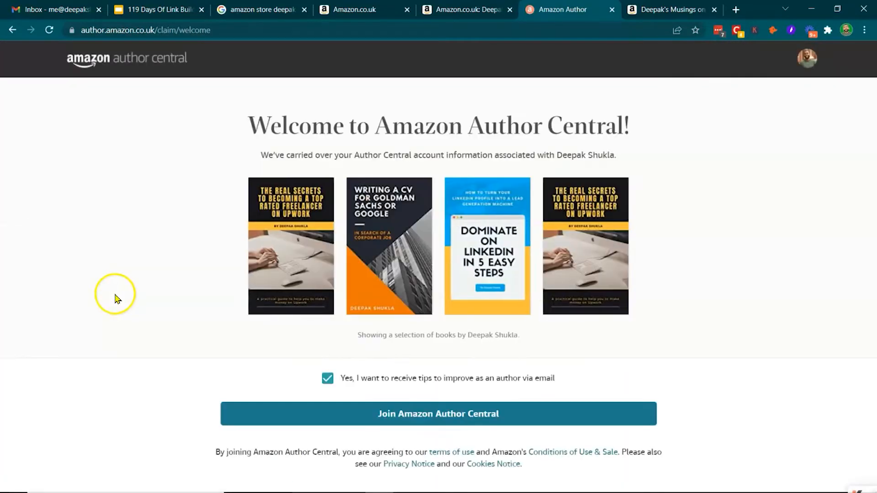
{"action": "mouse_move", "coordinate": [53, 151]}
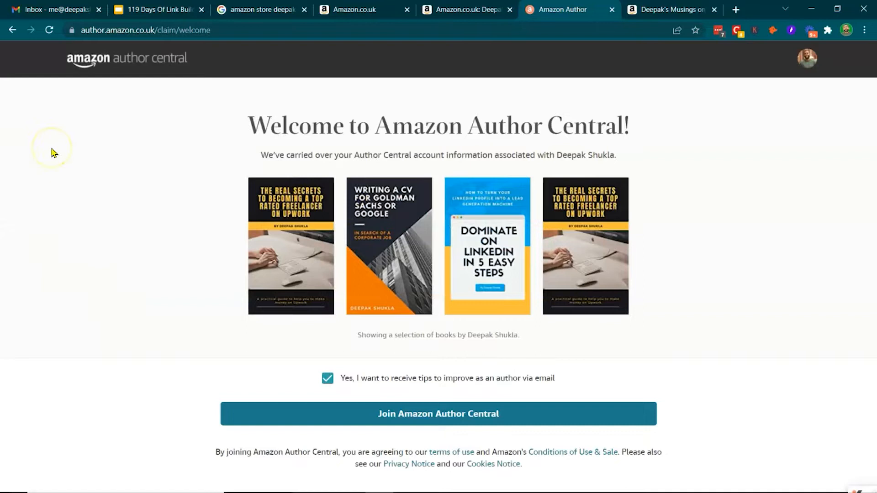
{"action": "mouse_move", "coordinate": [17, 45]}
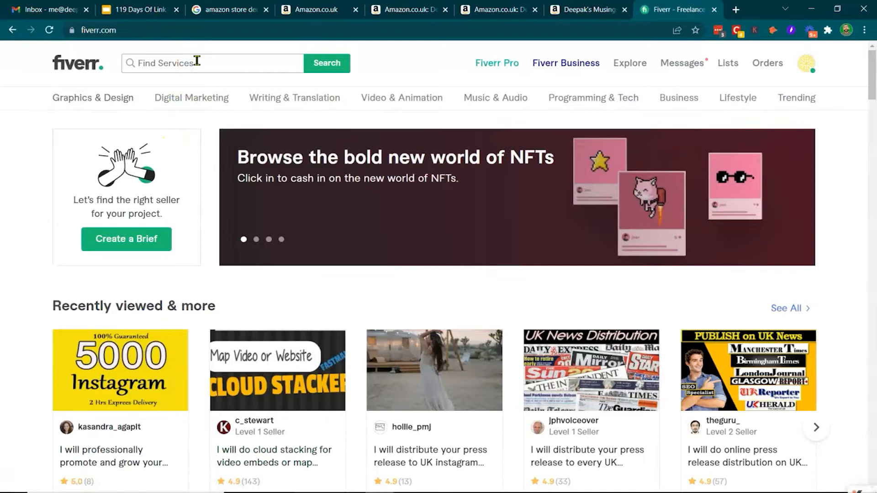
Step: Search Fiverr for 'kindle' and browse the 8,042 formatting, conversion and cover gigs
{"action": "type", "text": "king"}
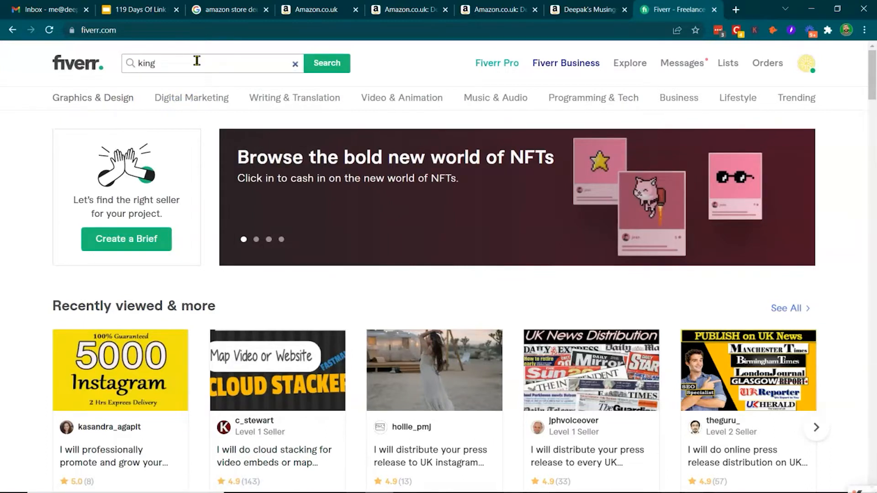
{"action": "type", "text": "kindle"}
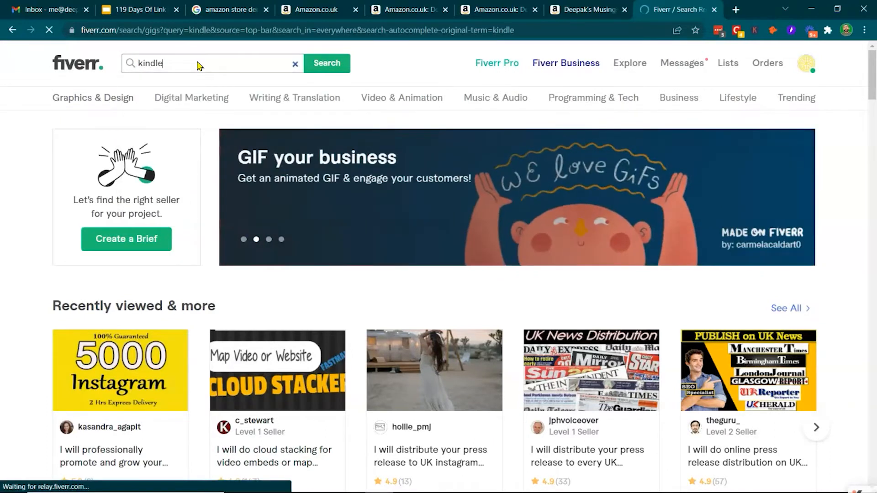
{"action": "left_click", "coordinate": [326, 64]}
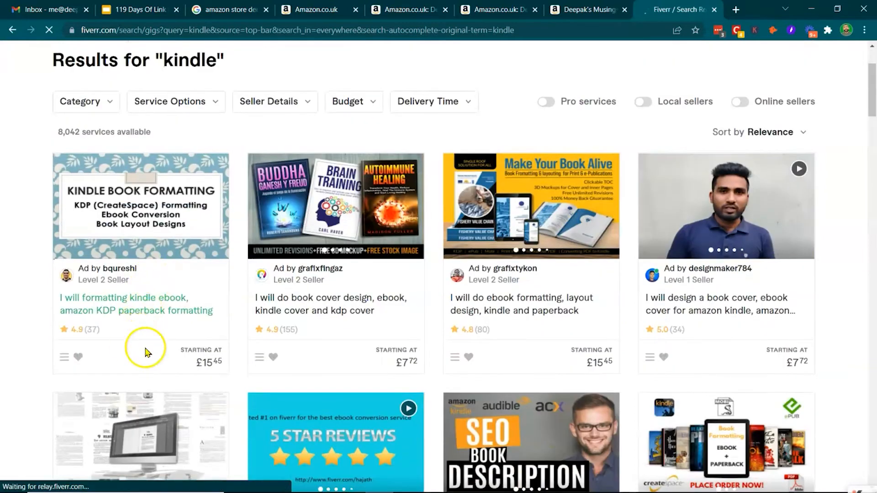
{"action": "scroll", "scroll_direction": "down", "scroll_amount": 3}
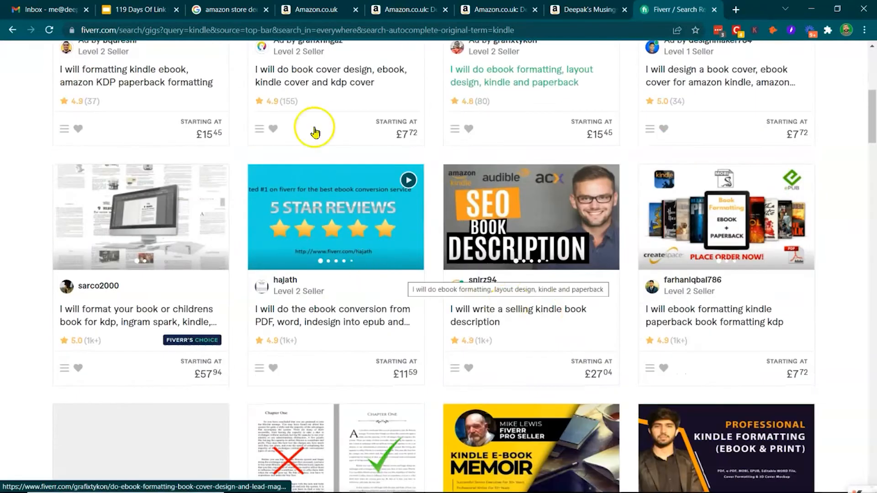
{"action": "scroll", "scroll_direction": "down", "scroll_amount": 3}
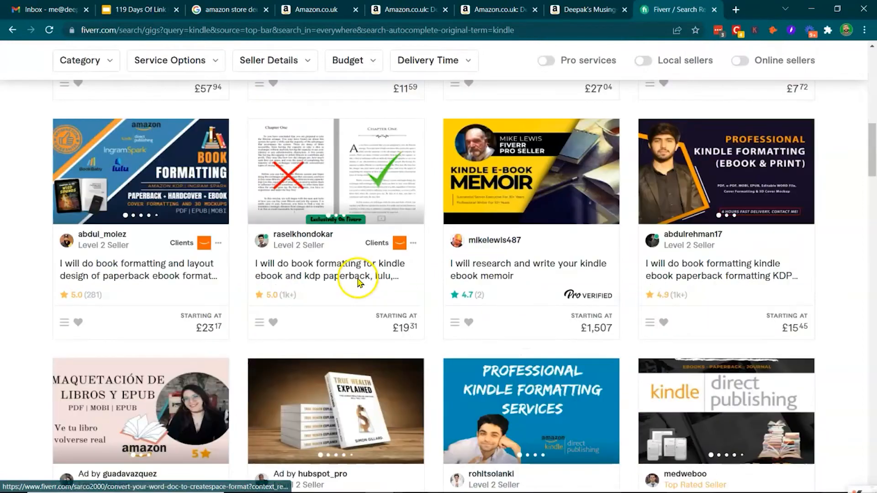
{"action": "scroll", "scroll_direction": "up", "scroll_amount": 3}
{"action": "type", "text": "x"}
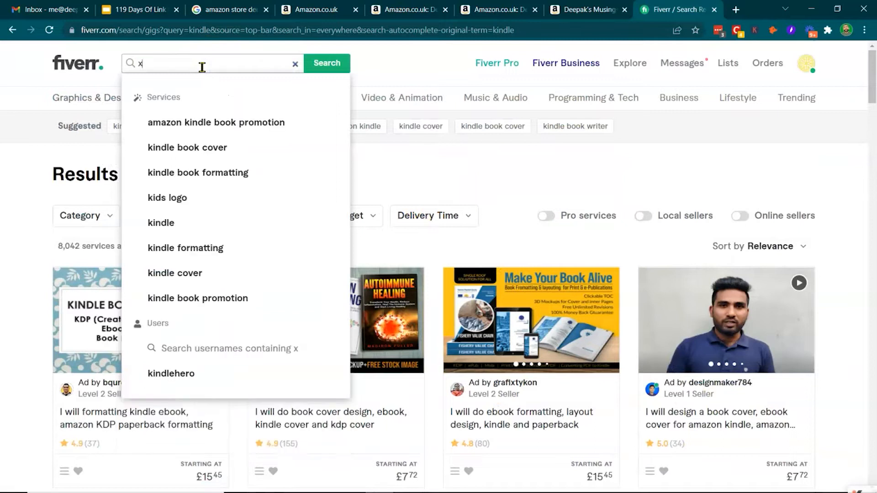
Step: Search Fiverr for 'write your ebook' and browse the 18,941 ghostwriting gig results
{"action": "type", "text": "create o"}
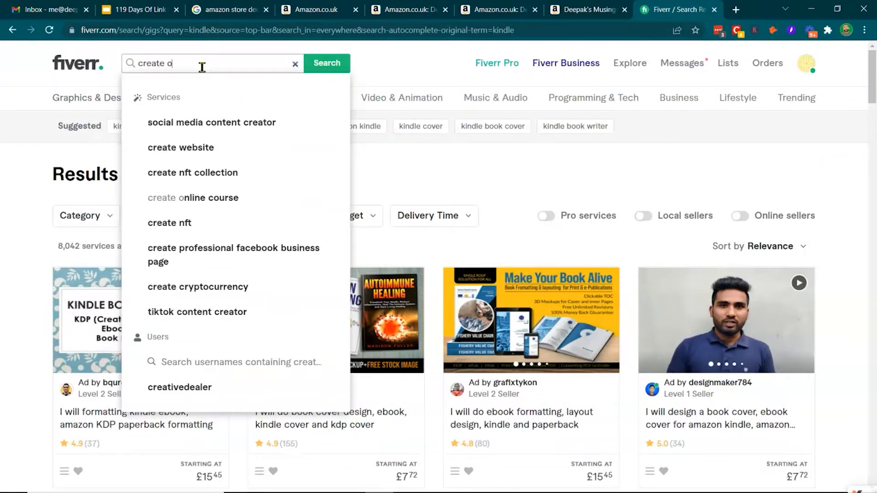
{"action": "type", "text": "write your"}
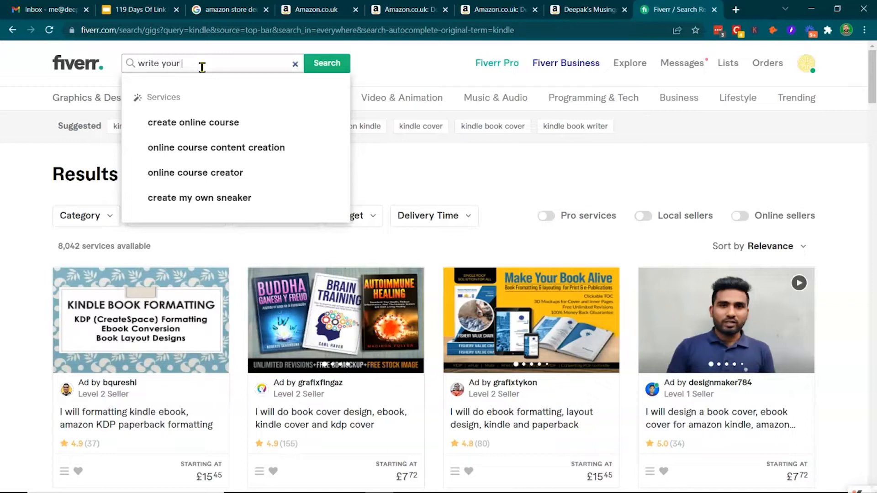
{"action": "key", "text": "Enter"}
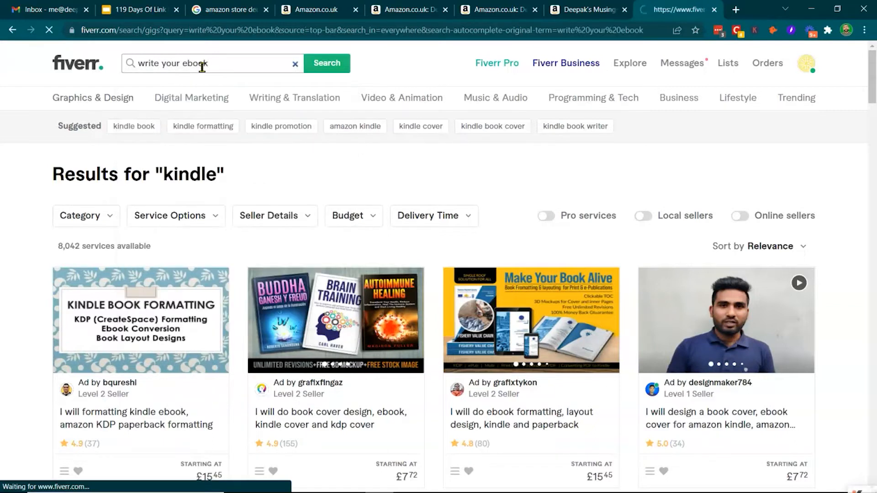
{"action": "left_click", "coordinate": [326, 63]}
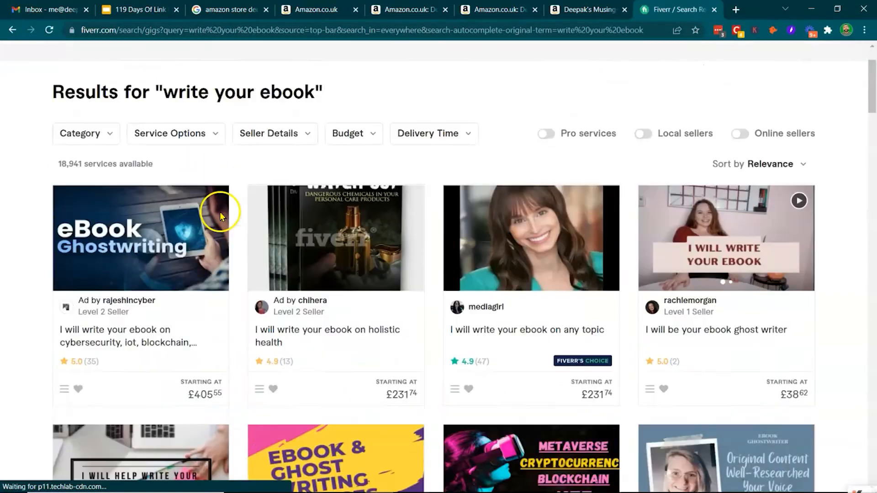
{"action": "scroll", "scroll_direction": "down", "scroll_amount": 3}
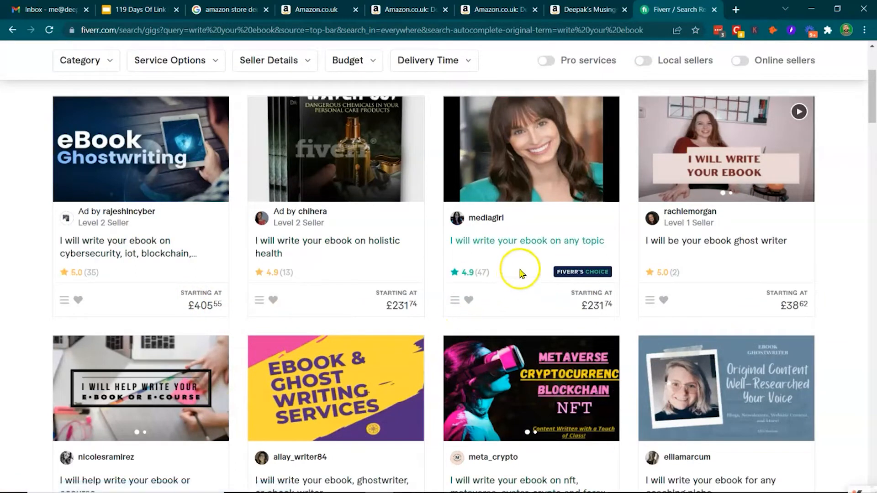
{"action": "mouse_move", "coordinate": [498, 320]}
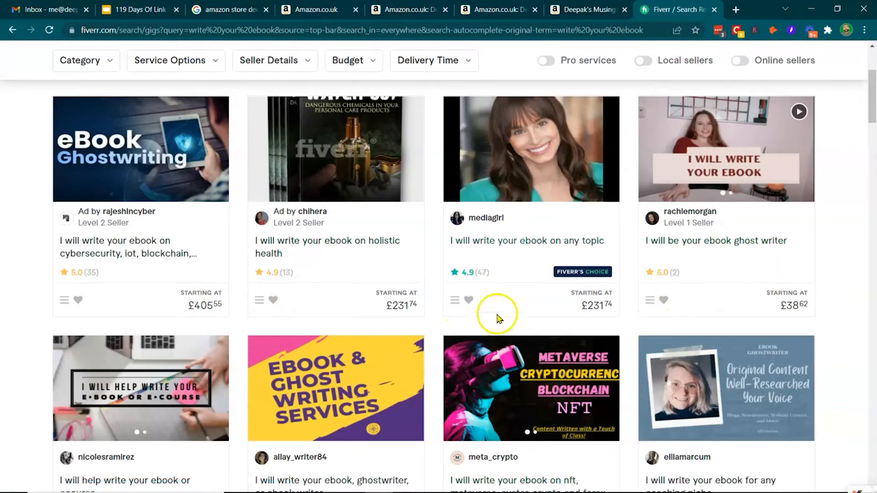
{"action": "scroll", "scroll_direction": "down", "scroll_amount": 3}
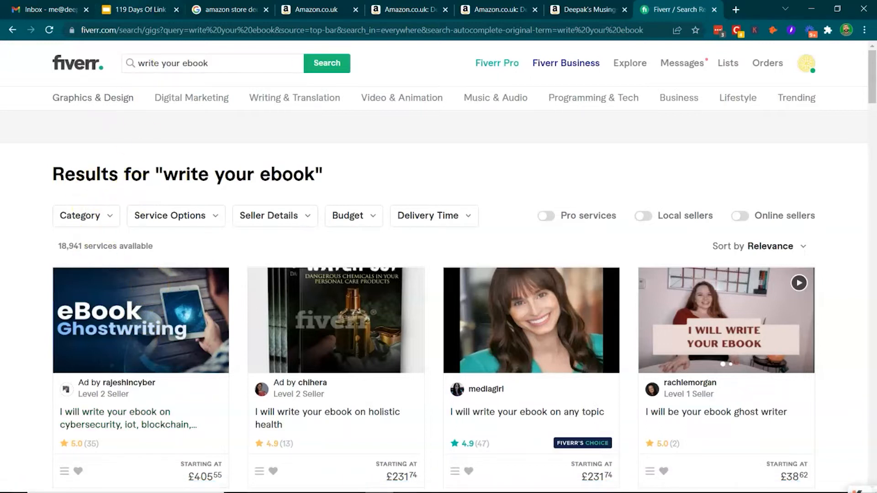
Step: Show the '119 Days Of Link Building' deck on its Amazon Book Link Building slide 108
{"action": "left_click", "coordinate": [137, 9]}
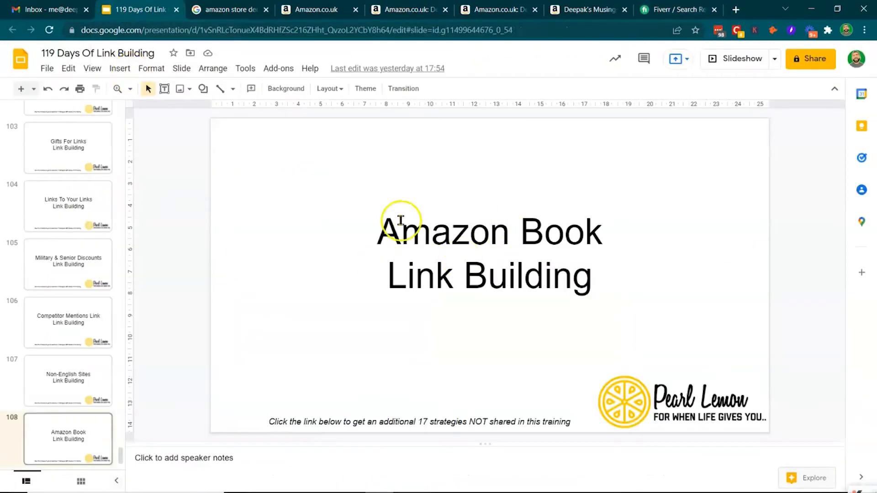
{"action": "mouse_move", "coordinate": [237, 102]}
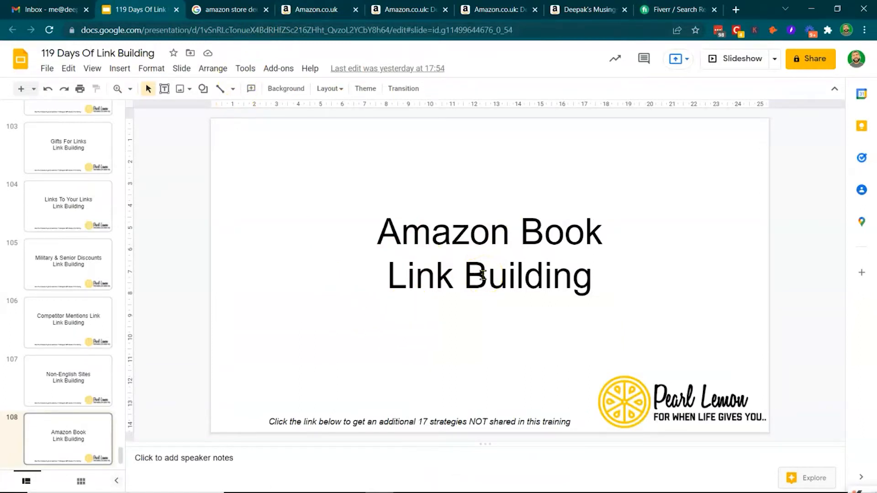
Step: Browse Deepak Shukla's nine Kindle Store books, then search Google for 'deepak shukla'
{"action": "left_click", "coordinate": [317, 10]}
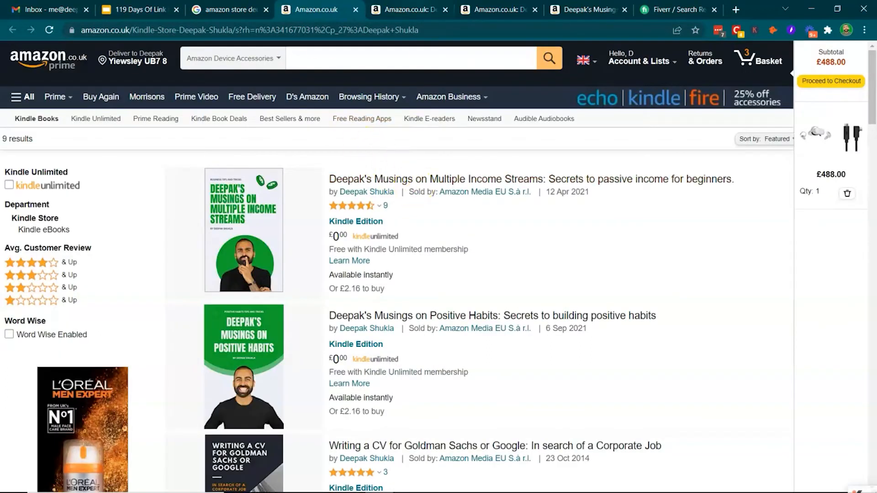
{"action": "left_click", "coordinate": [367, 191]}
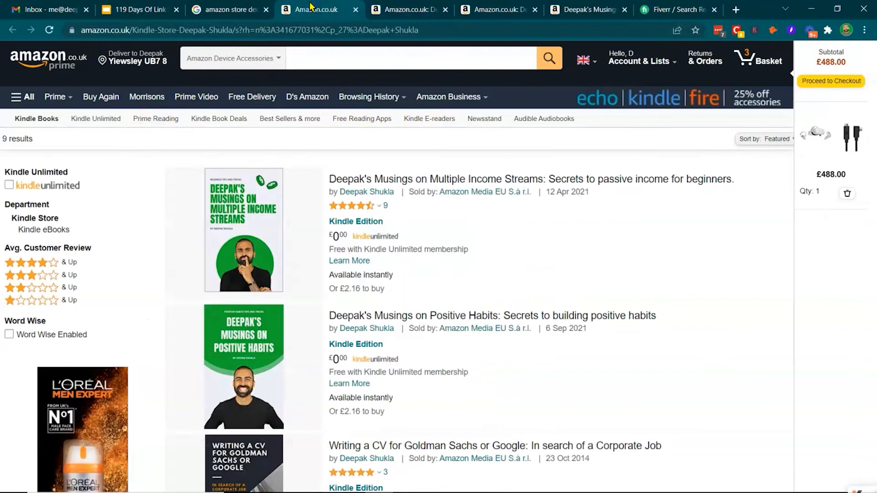
{"action": "scroll", "scroll_direction": "down", "scroll_amount": 3}
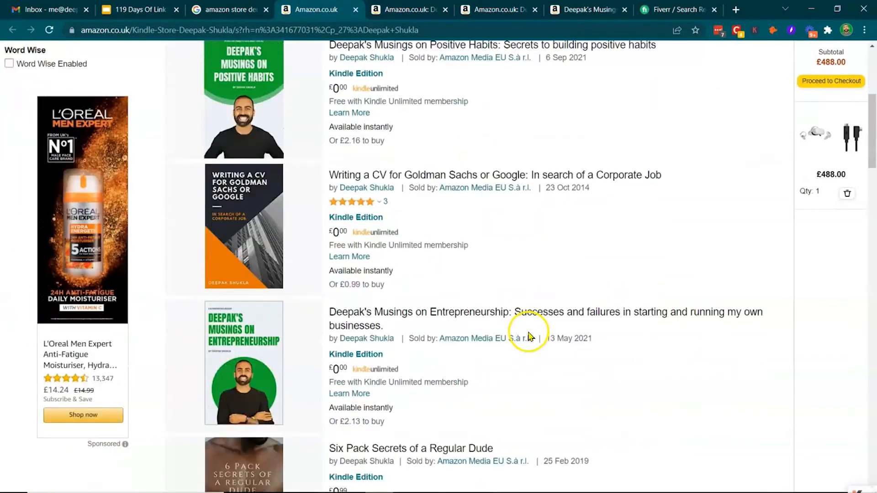
{"action": "scroll", "scroll_direction": "down", "scroll_amount": 3}
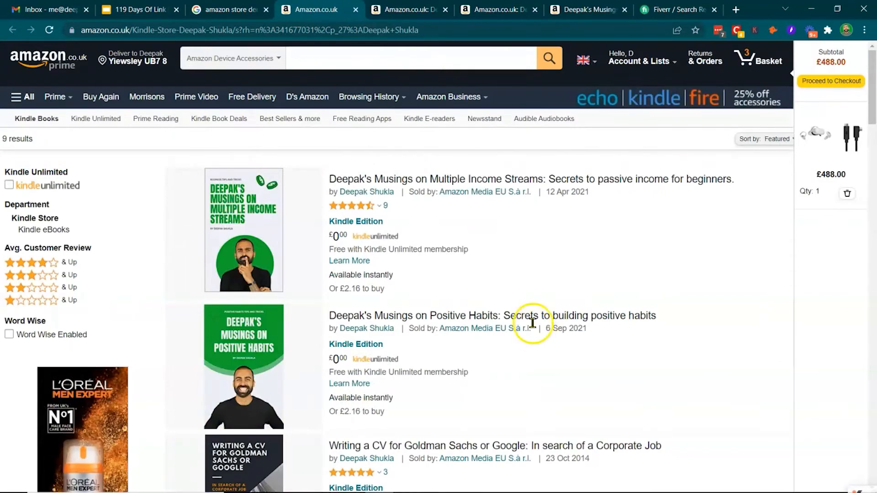
{"action": "type", "text": "deepak shukla"}
{"action": "type", "text": "amazon"}
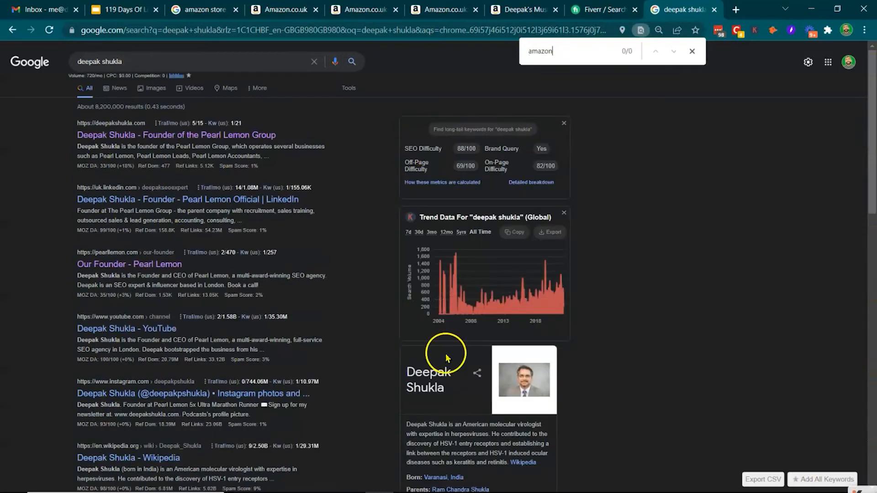
{"action": "mouse_move", "coordinate": [107, 118]}
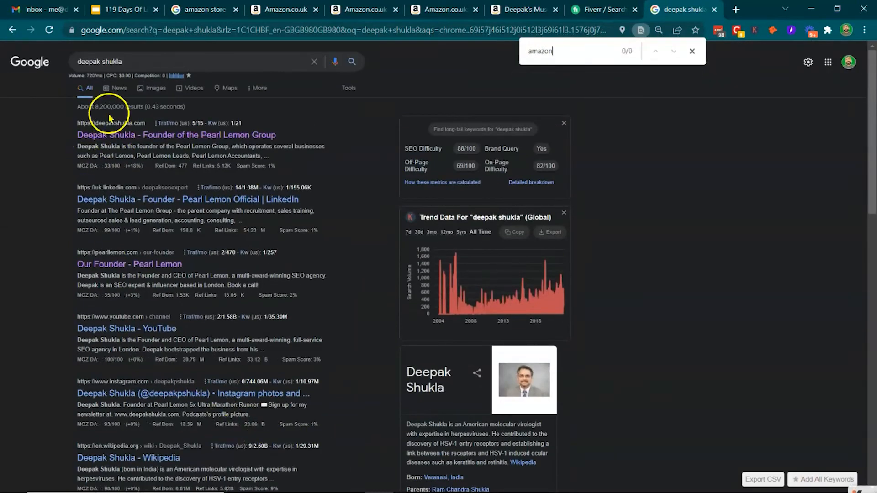
Step: Open Google's Books results for 'deepak shukla'
{"action": "left_click", "coordinate": [260, 88]}
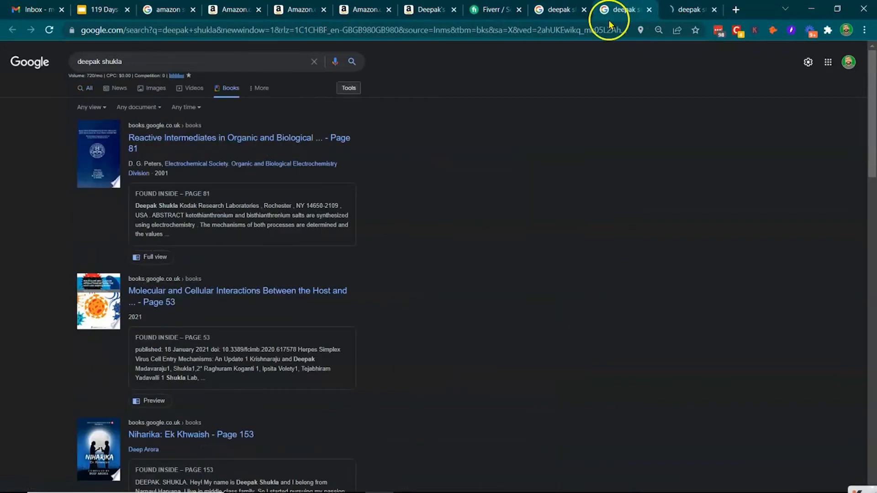
Step: Scroll through the 'deepak shukla' book results and go to page 2
{"action": "scroll", "scroll_direction": "down", "scroll_amount": 3}
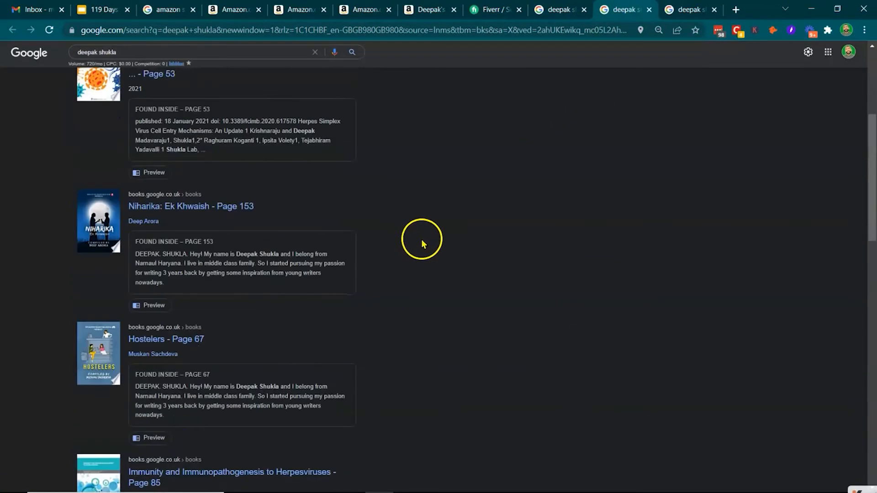
{"action": "scroll", "scroll_direction": "down", "scroll_amount": 3}
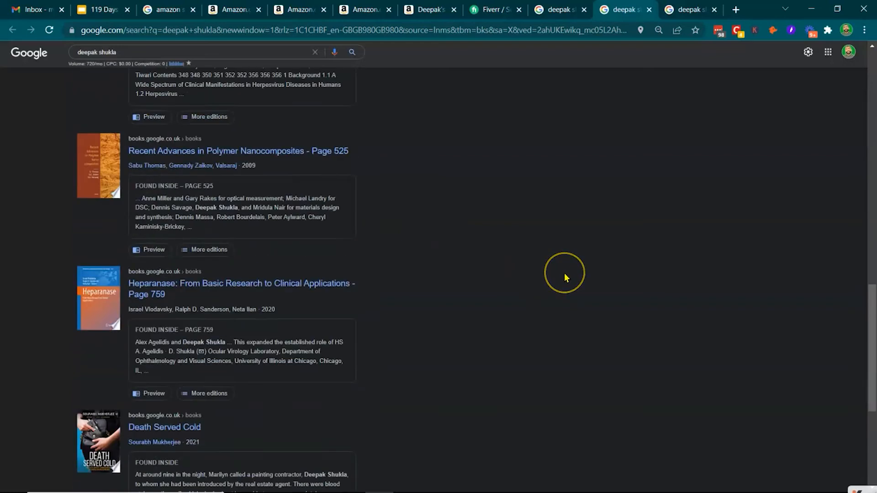
{"action": "scroll", "scroll_direction": "down", "scroll_amount": 3}
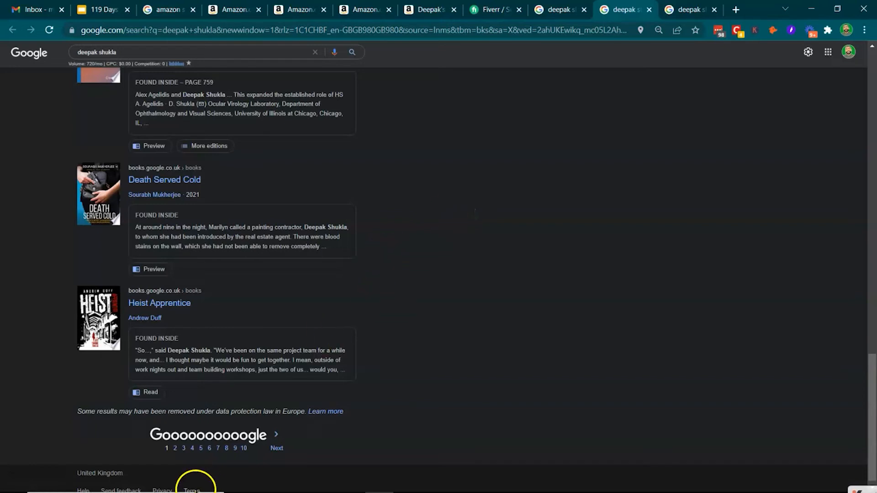
{"action": "left_click", "coordinate": [275, 448]}
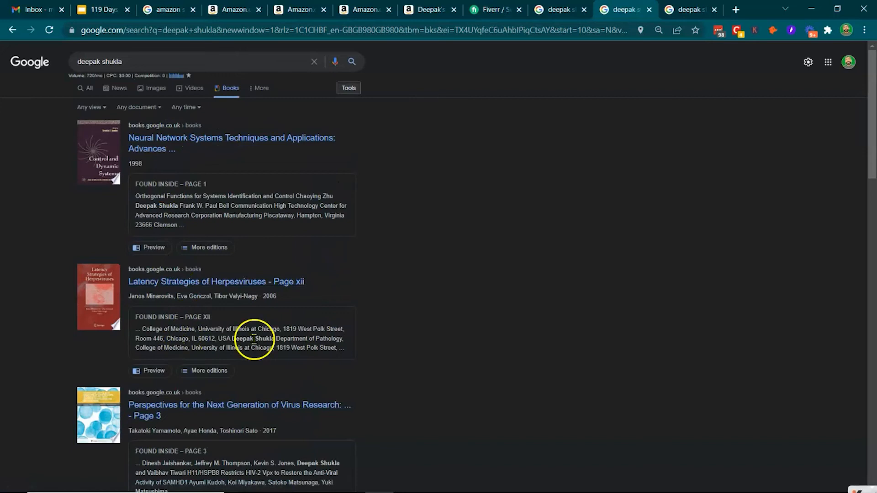
{"action": "mouse_move", "coordinate": [346, 295]}
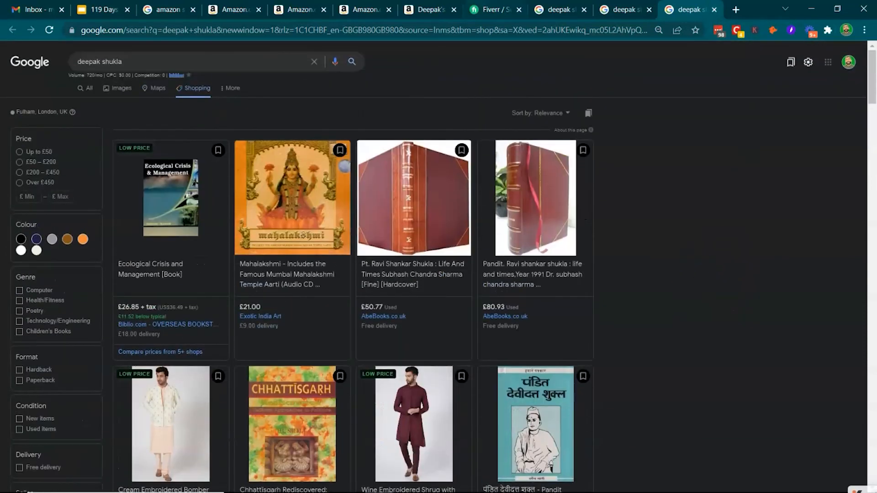
Step: Revisit the Amazon Kindle listing, then return to the Amazon Book Link Building slide
{"action": "left_click", "coordinate": [238, 9]}
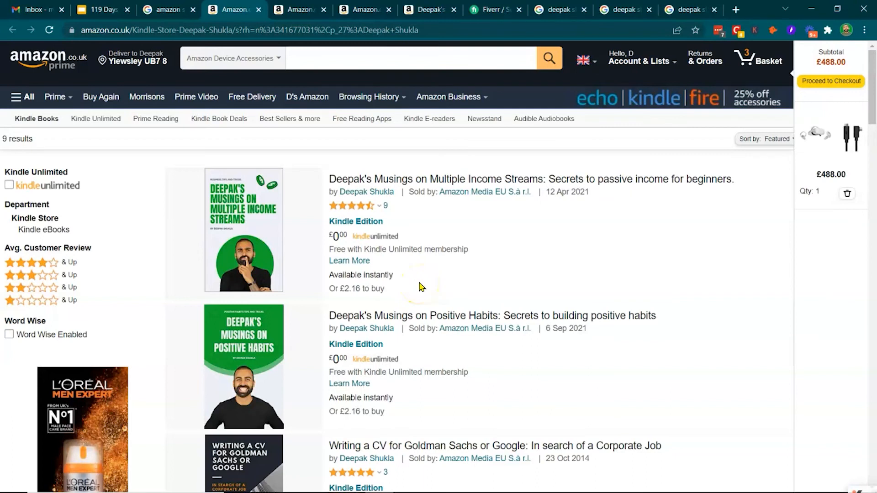
{"action": "mouse_move", "coordinate": [339, 266]}
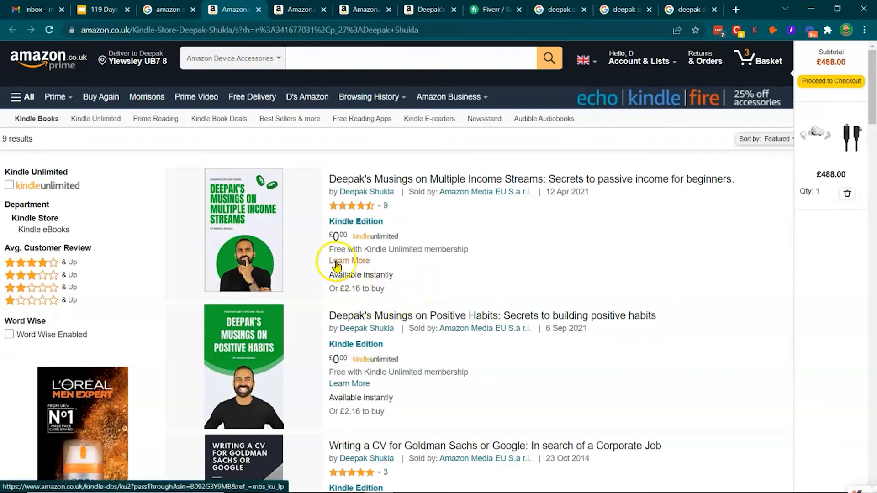
{"action": "left_click", "coordinate": [101, 9]}
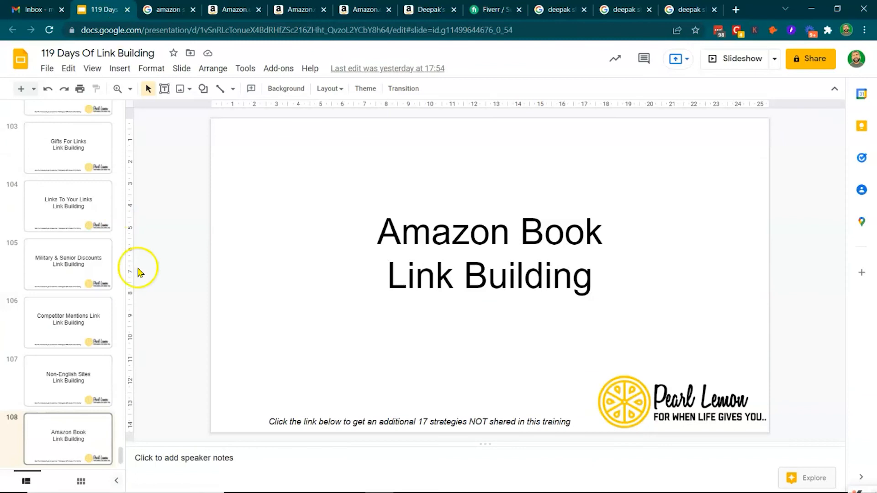
{"action": "mouse_move", "coordinate": [176, 296]}
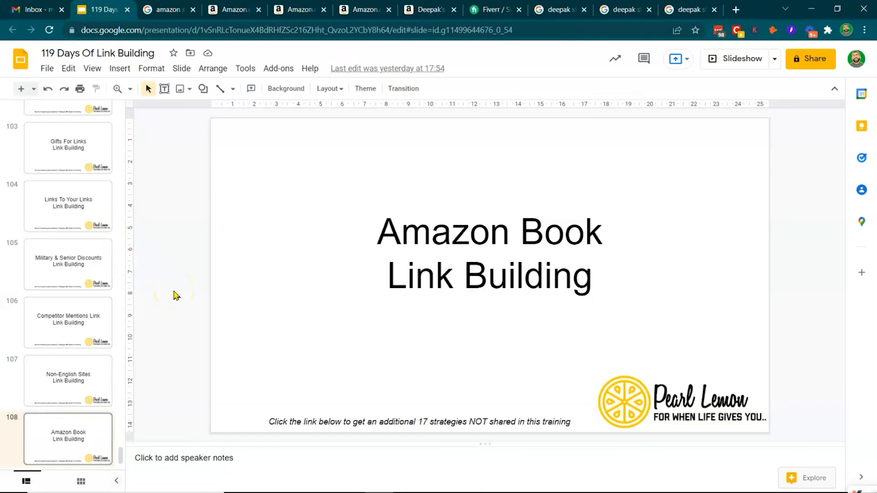